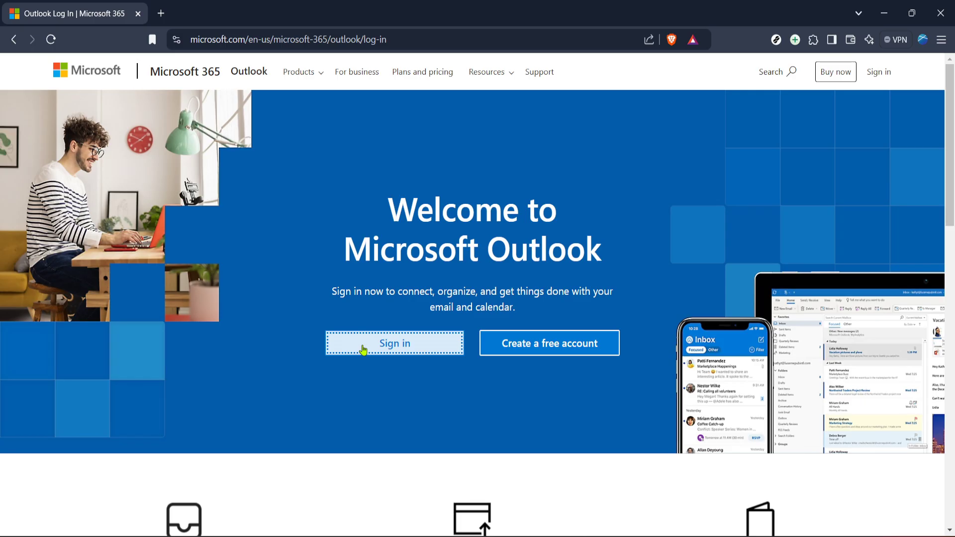
{"action": "mouse_move", "coordinate": [401, 54]}
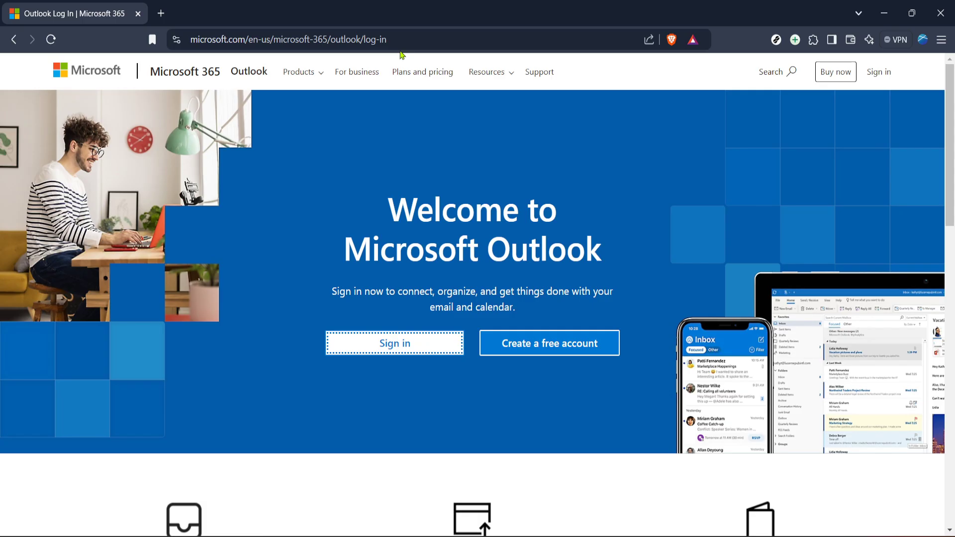
{"action": "mouse_move", "coordinate": [270, 5]}
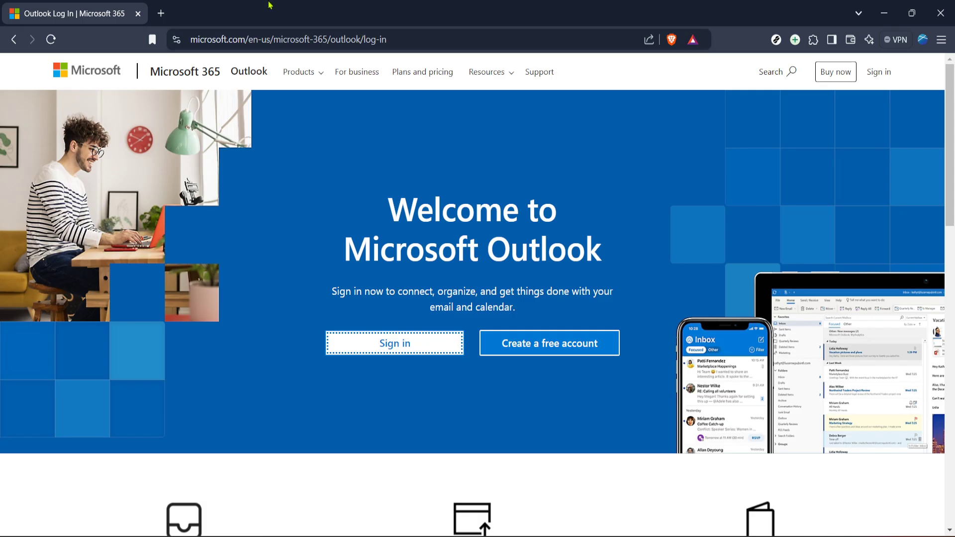
{"action": "mouse_move", "coordinate": [528, 254]}
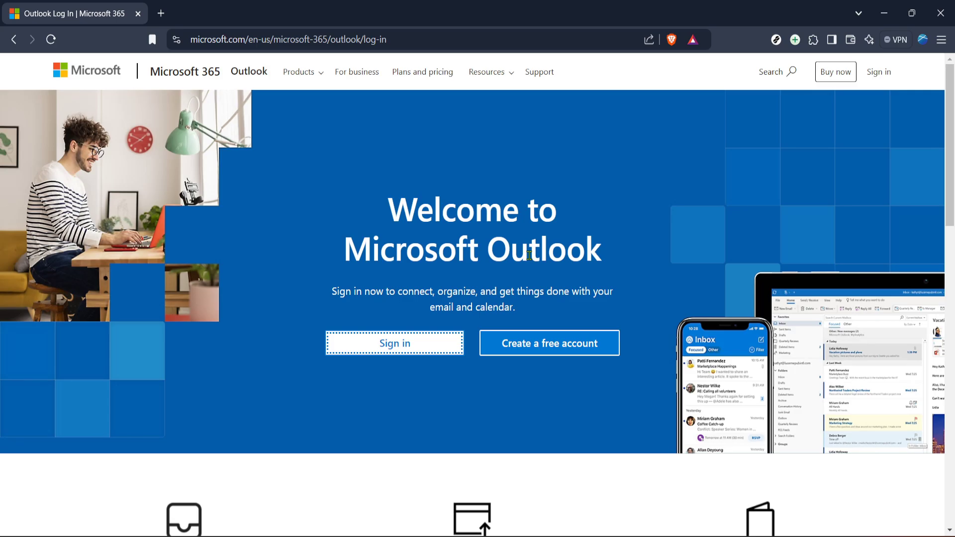
{"action": "mouse_move", "coordinate": [564, 267]}
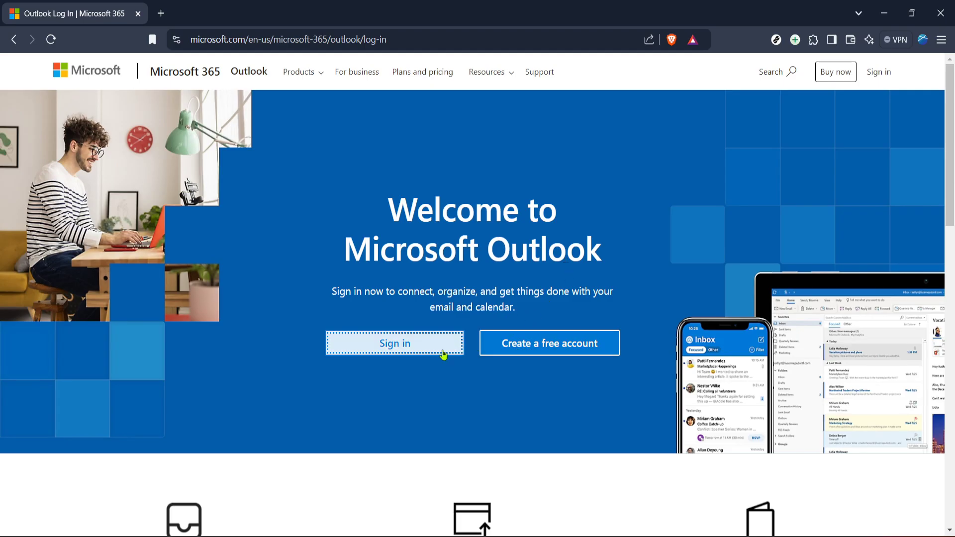
{"action": "mouse_move", "coordinate": [440, 354]}
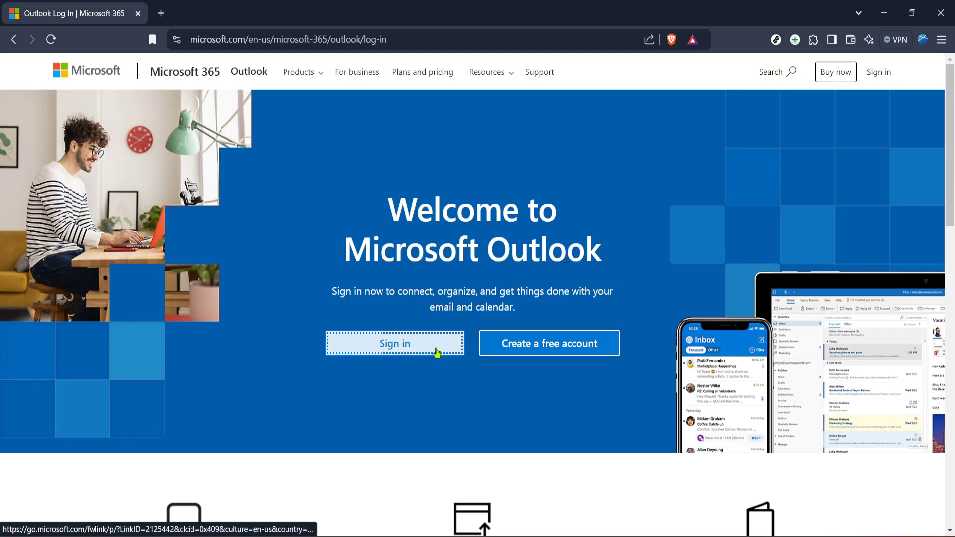
Sign in to Outlook from the welcome page to reach the mailbox inbox.
{"action": "left_click", "coordinate": [394, 343]}
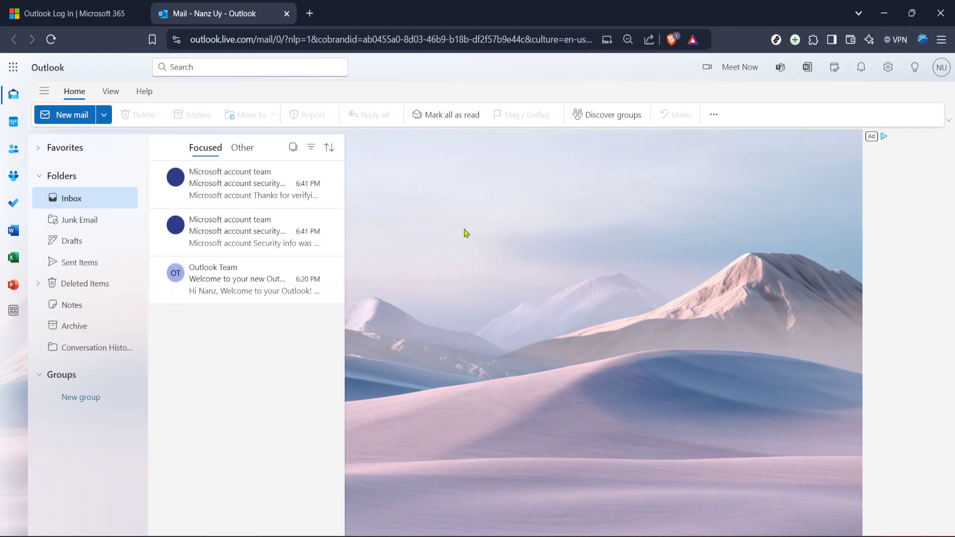
{"action": "mouse_move", "coordinate": [446, 216]}
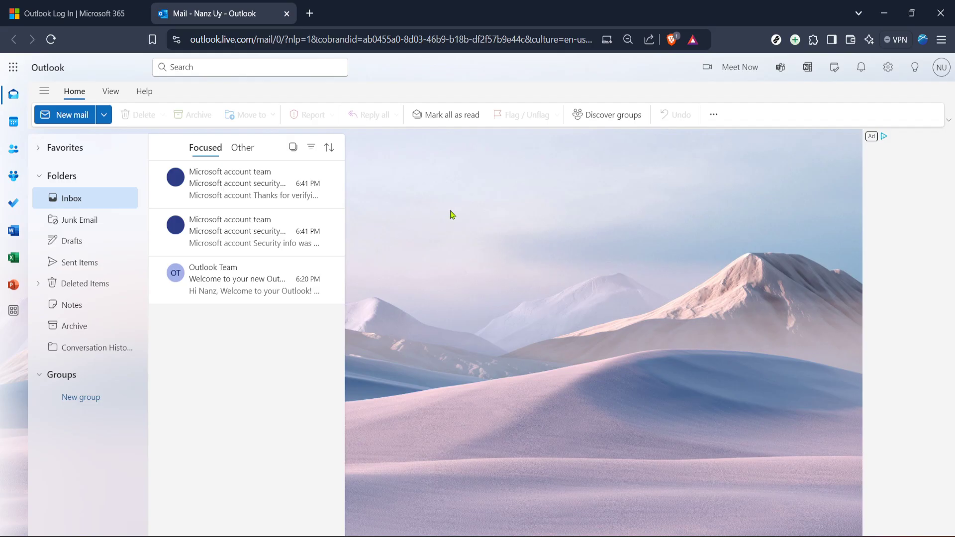
{"action": "mouse_move", "coordinate": [538, 173]}
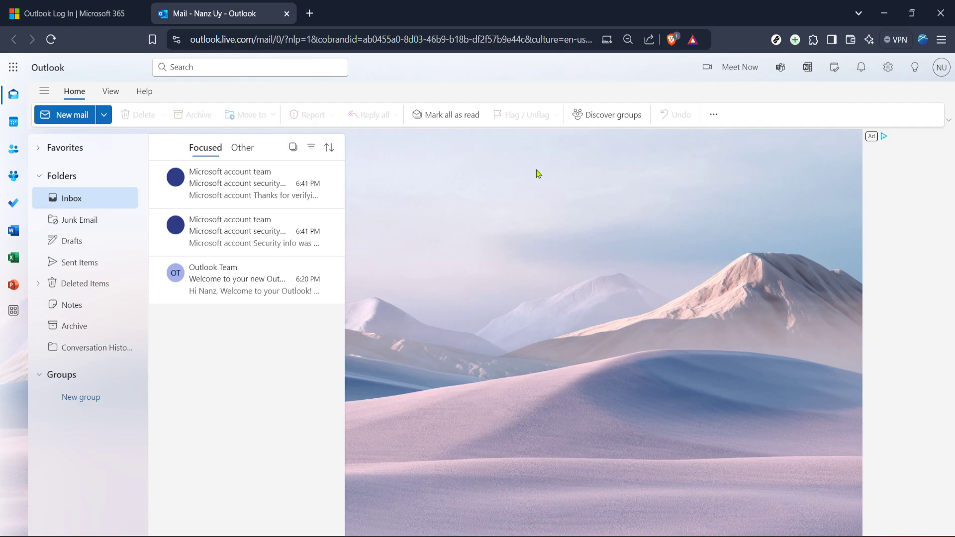
{"action": "mouse_move", "coordinate": [894, 86]}
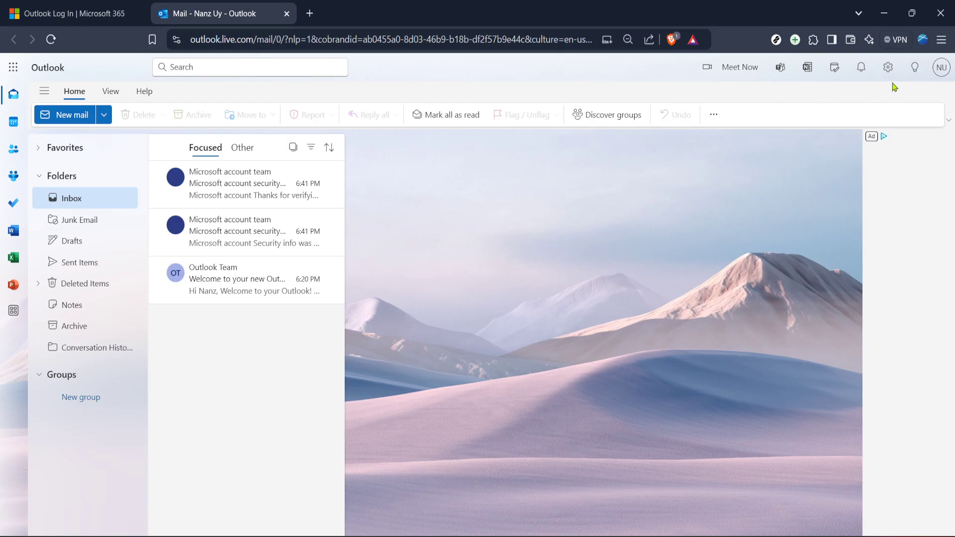
From the profile avatar panel, go to 'My Microsoft account' in a new tab.
{"action": "left_click", "coordinate": [940, 66]}
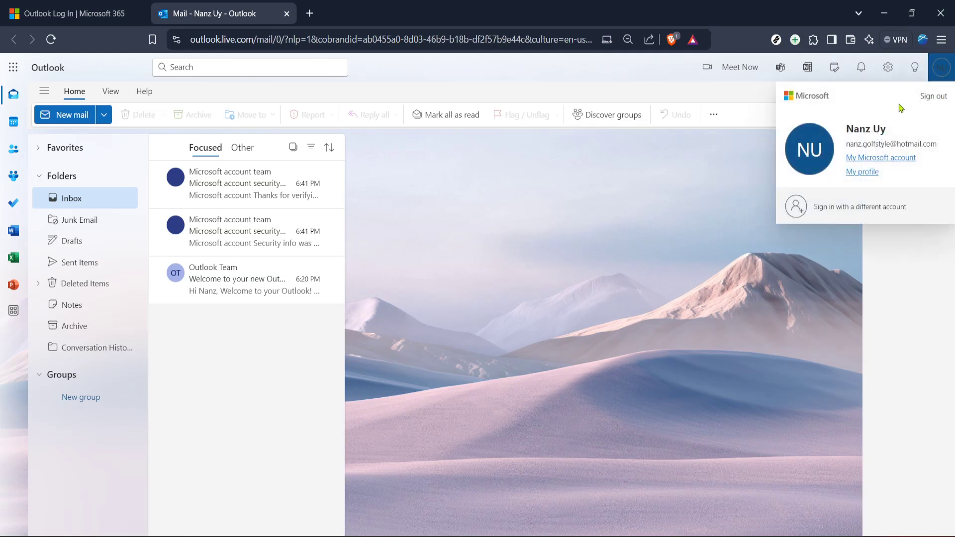
{"action": "mouse_move", "coordinate": [891, 160]}
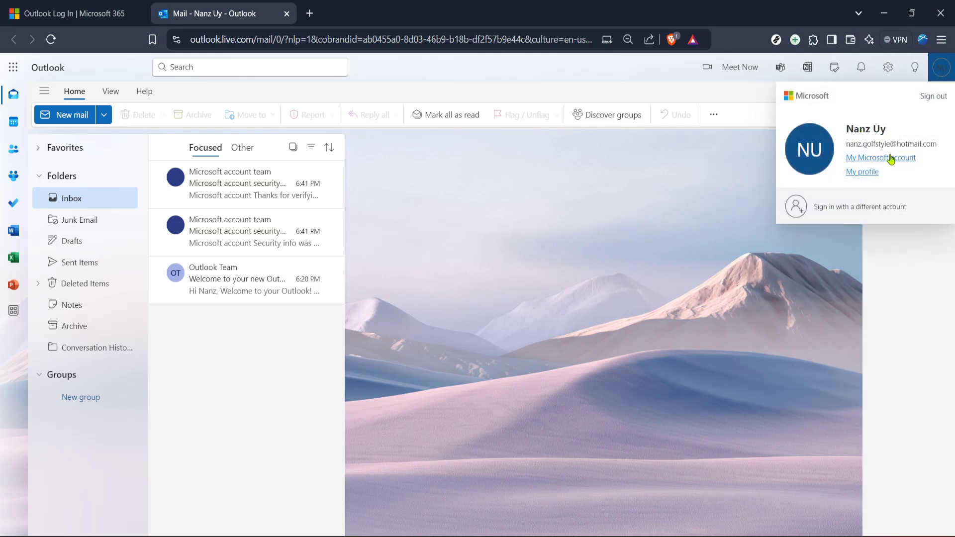
{"action": "left_click", "coordinate": [880, 157]}
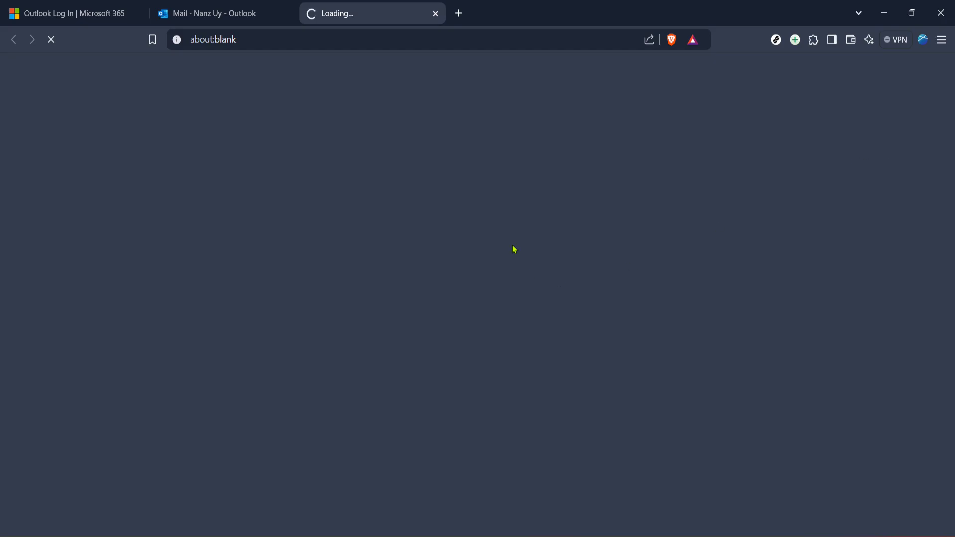
{"action": "mouse_move", "coordinate": [508, 231]}
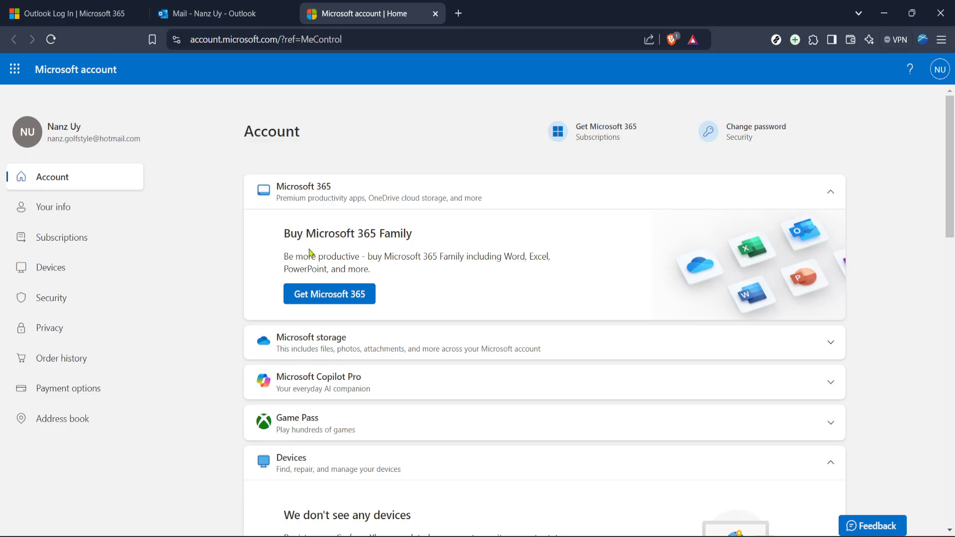
{"action": "mouse_move", "coordinate": [136, 288]}
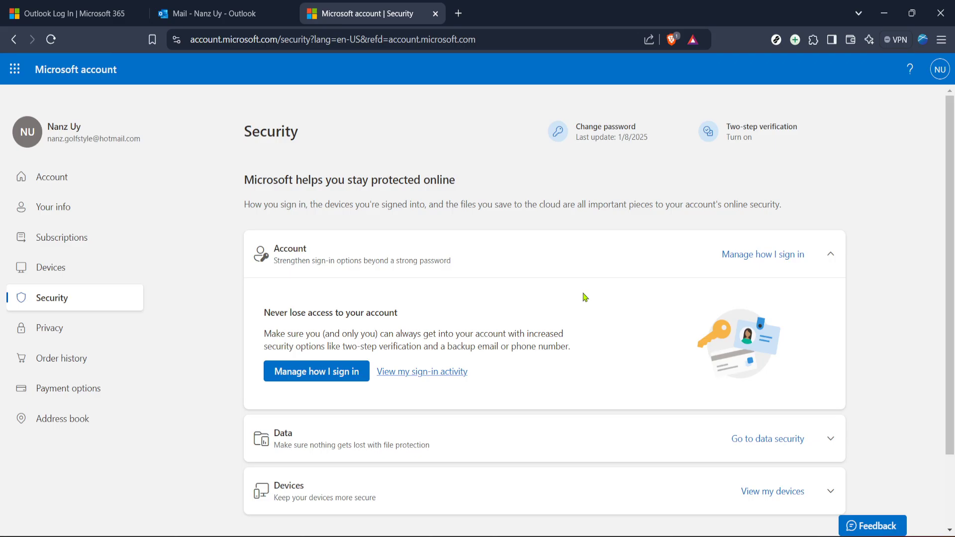
{"action": "mouse_move", "coordinate": [748, 288]}
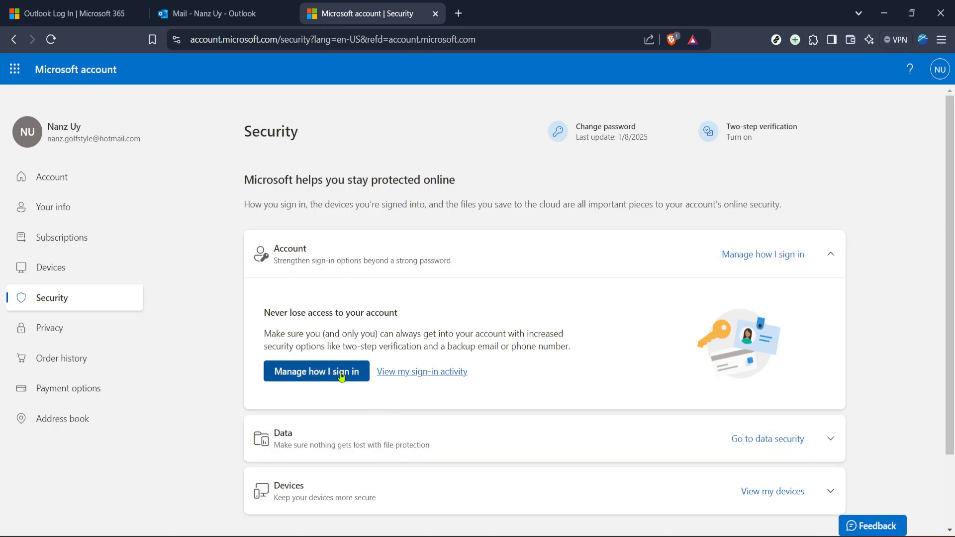
Go to 'Manage how I sign in' to see the sign-in and verification methods.
{"action": "left_click", "coordinate": [316, 370]}
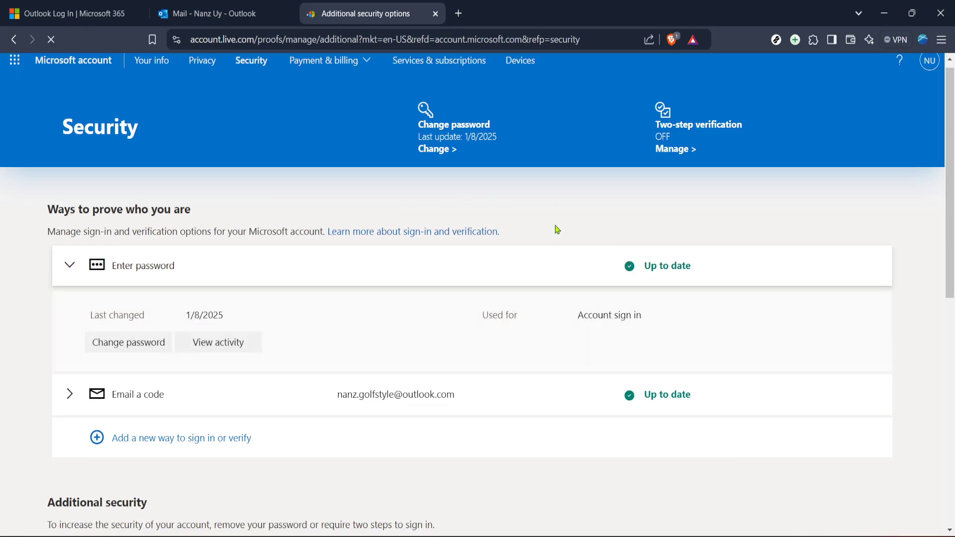
Choose 'Sign out everywhere' to bring up the sign-out confirmation dialog.
{"action": "scroll", "scroll_direction": "down", "scroll_amount": 3}
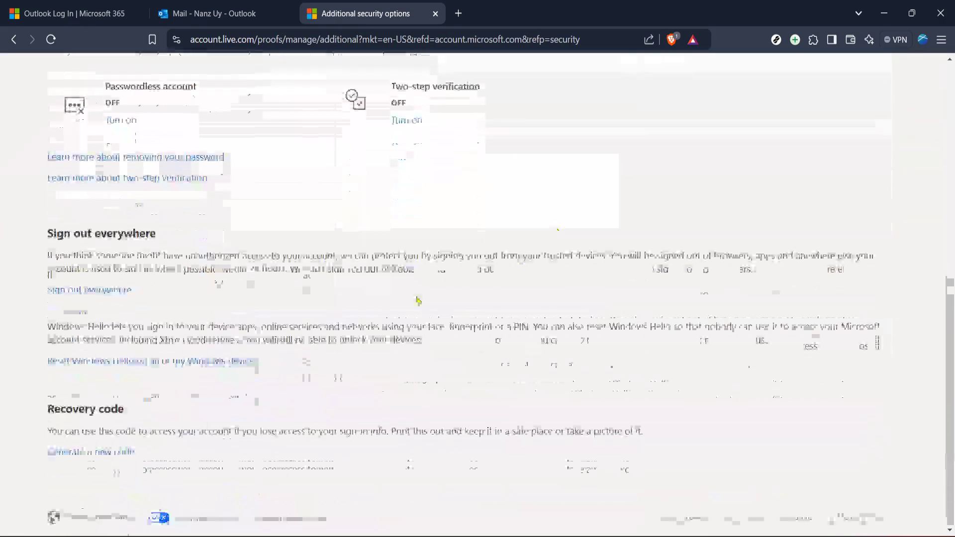
{"action": "left_click", "coordinate": [88, 290]}
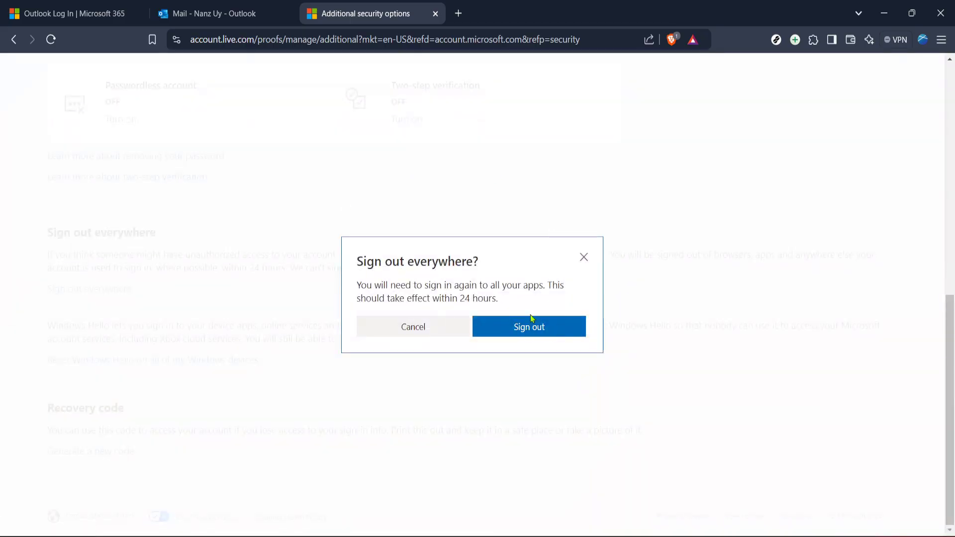
{"action": "mouse_move", "coordinate": [551, 322]}
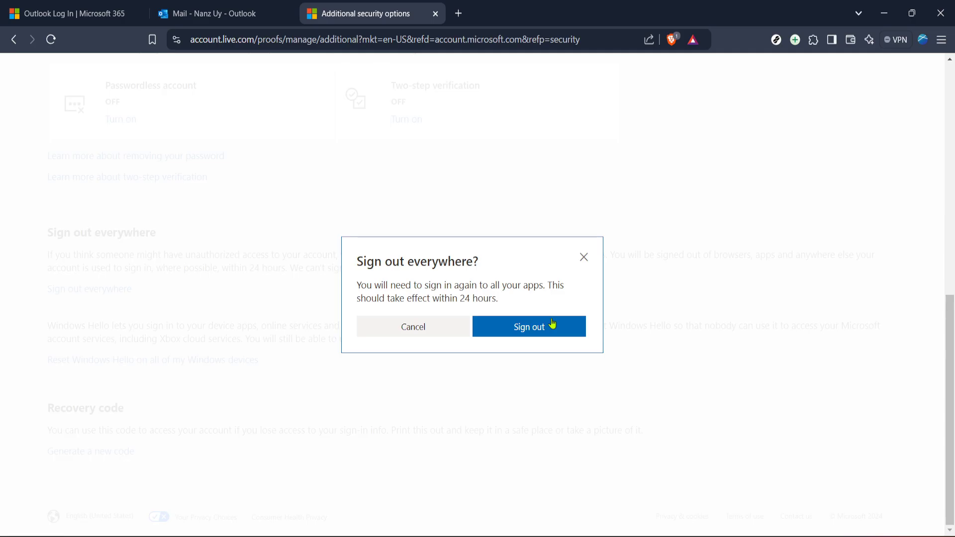